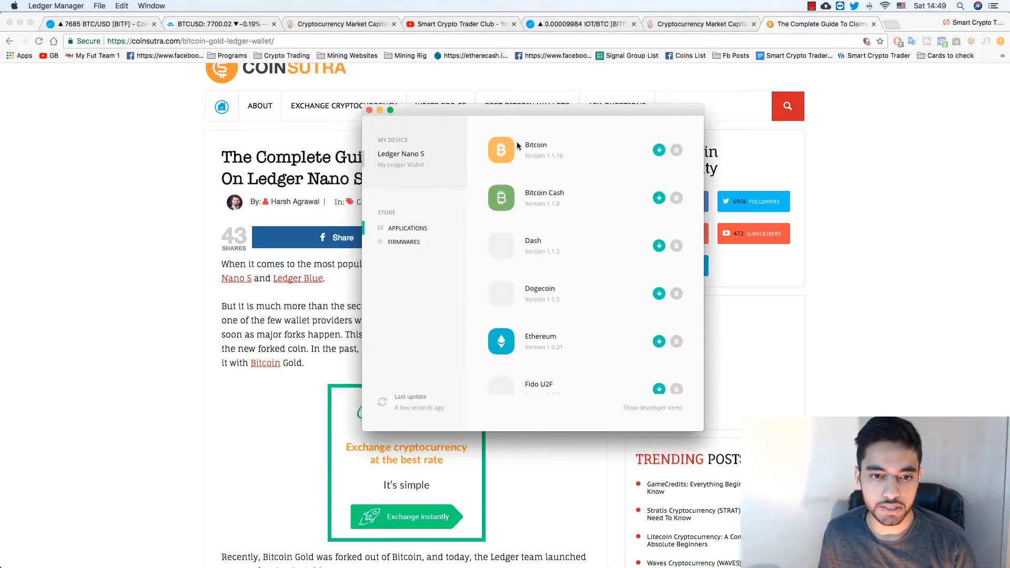
Step: Reload the Ledger Nano S installable apps and scroll the list down to Bitcoin Gold
{"action": "left_click", "coordinate": [403, 242]}
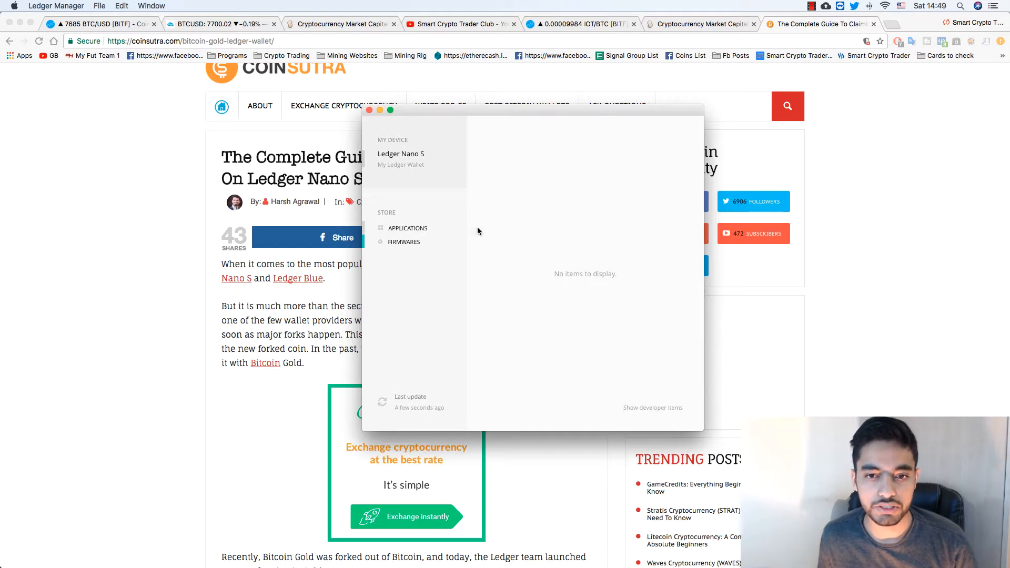
{"action": "mouse_move", "coordinate": [405, 196]}
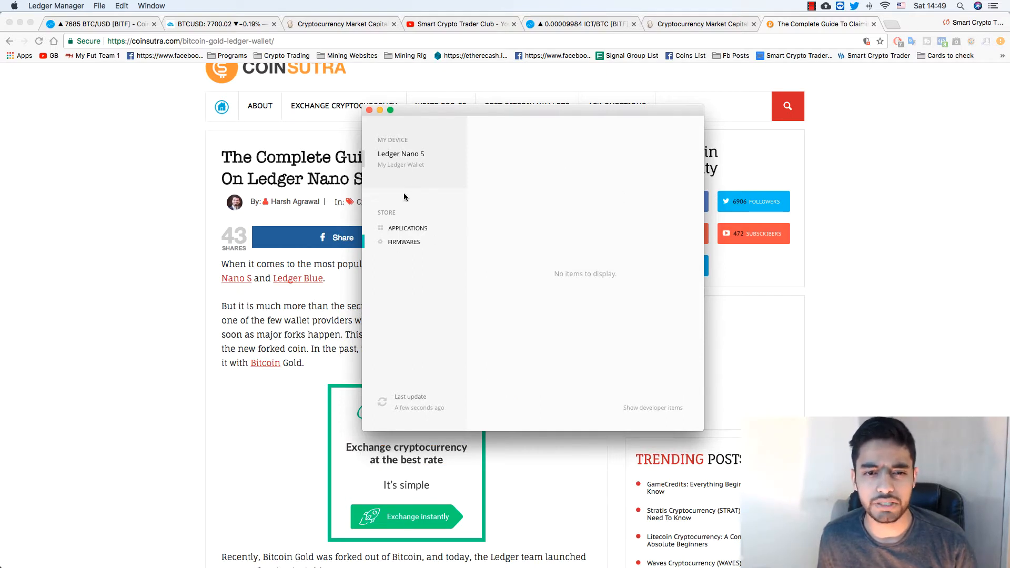
{"action": "mouse_move", "coordinate": [402, 145]}
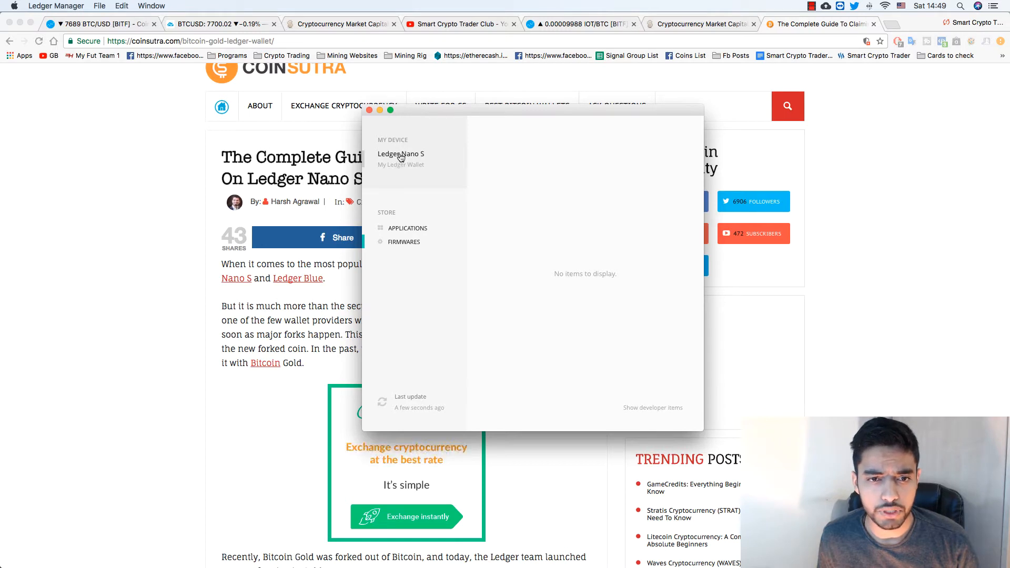
{"action": "left_click", "coordinate": [408, 227]}
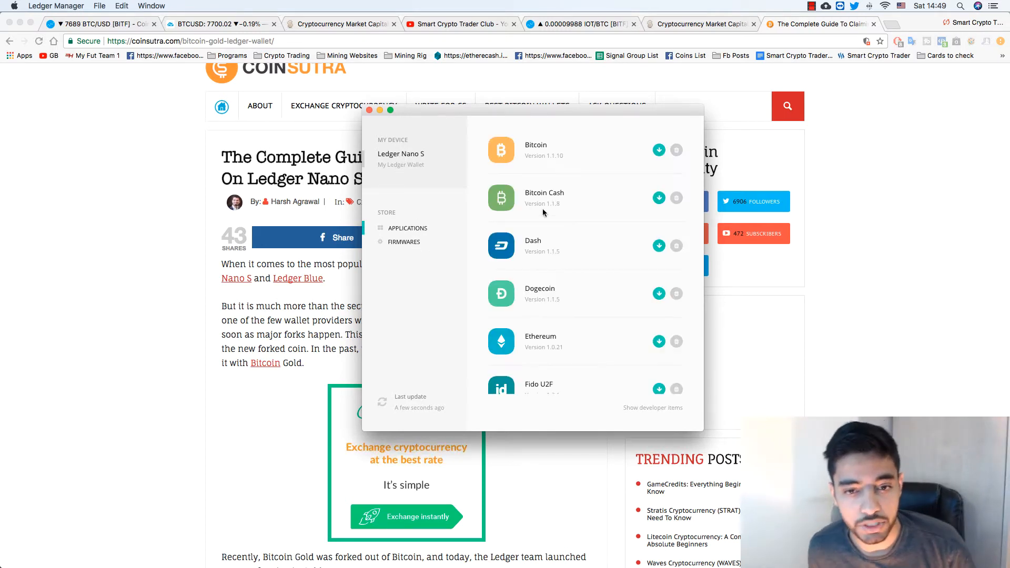
{"action": "mouse_move", "coordinate": [631, 204]}
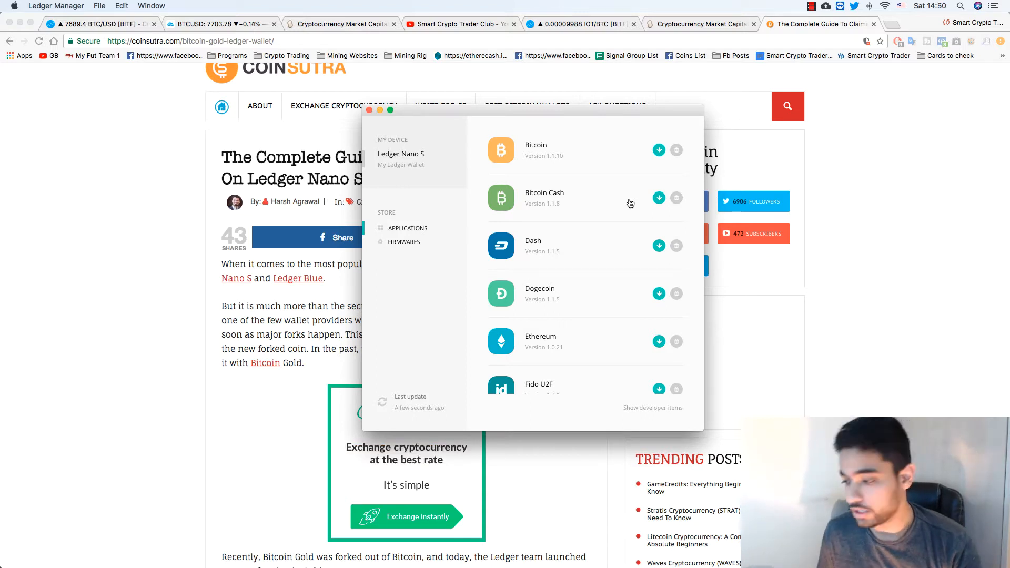
{"action": "scroll", "scroll_direction": "down", "scroll_amount": 3}
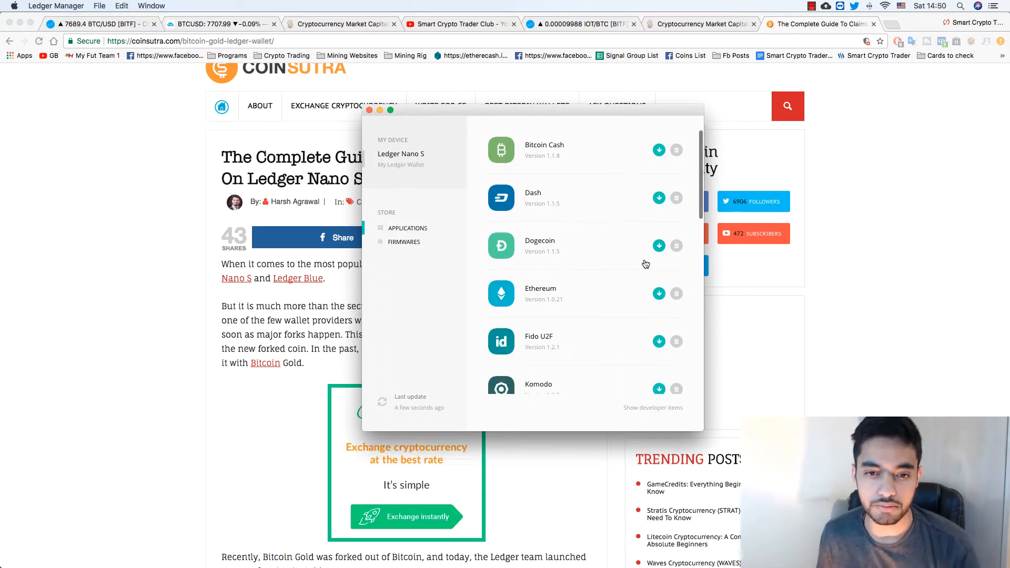
{"action": "scroll", "scroll_direction": "down", "scroll_amount": 3}
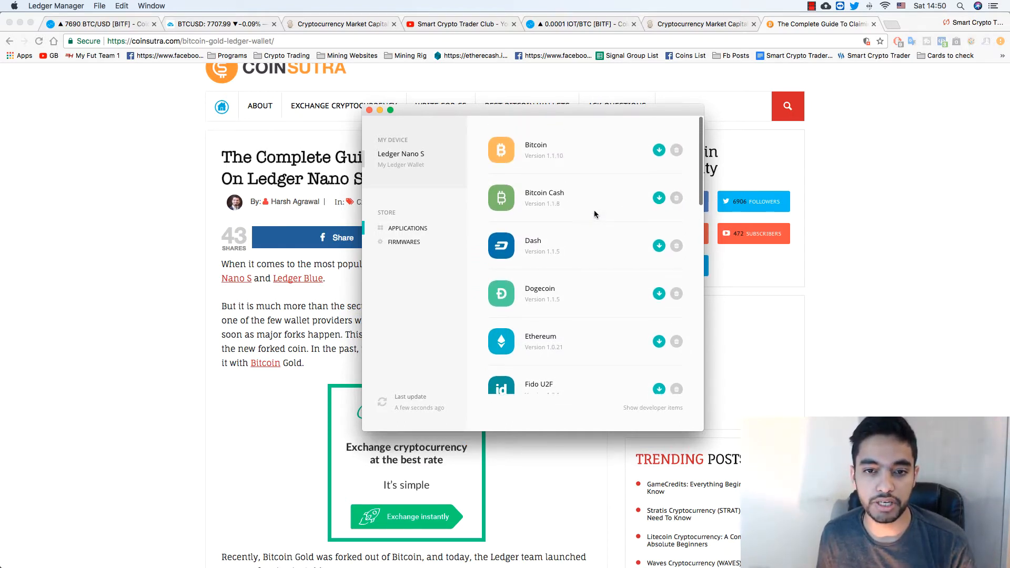
{"action": "scroll", "scroll_direction": "down", "scroll_amount": 3}
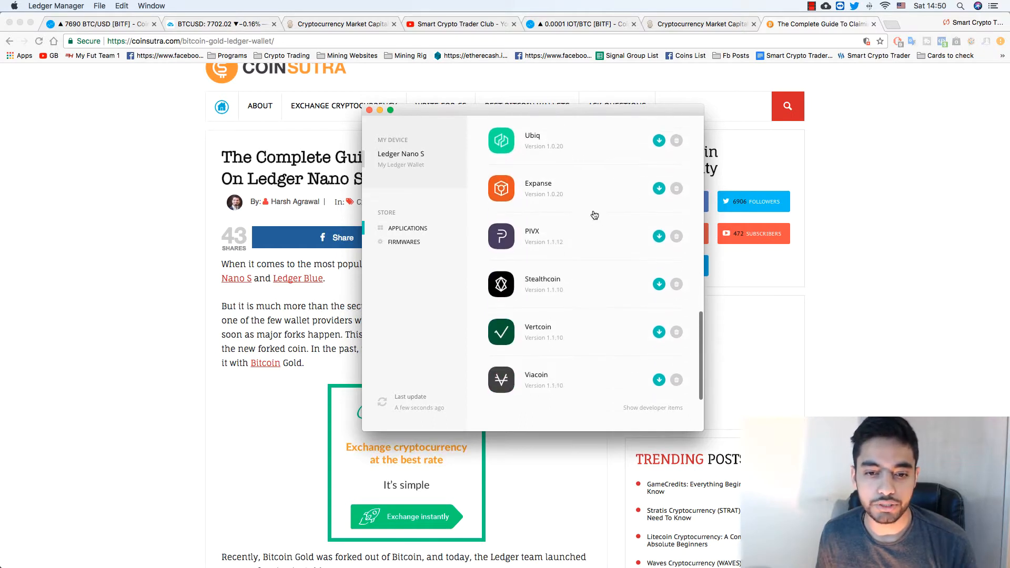
{"action": "scroll", "scroll_direction": "down", "scroll_amount": 3}
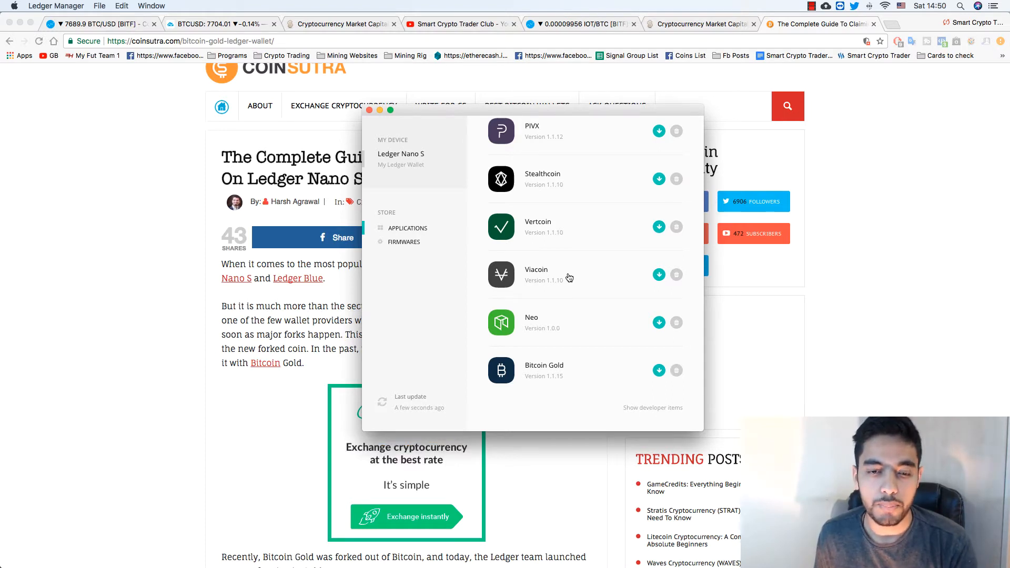
{"action": "mouse_move", "coordinate": [377, 131]}
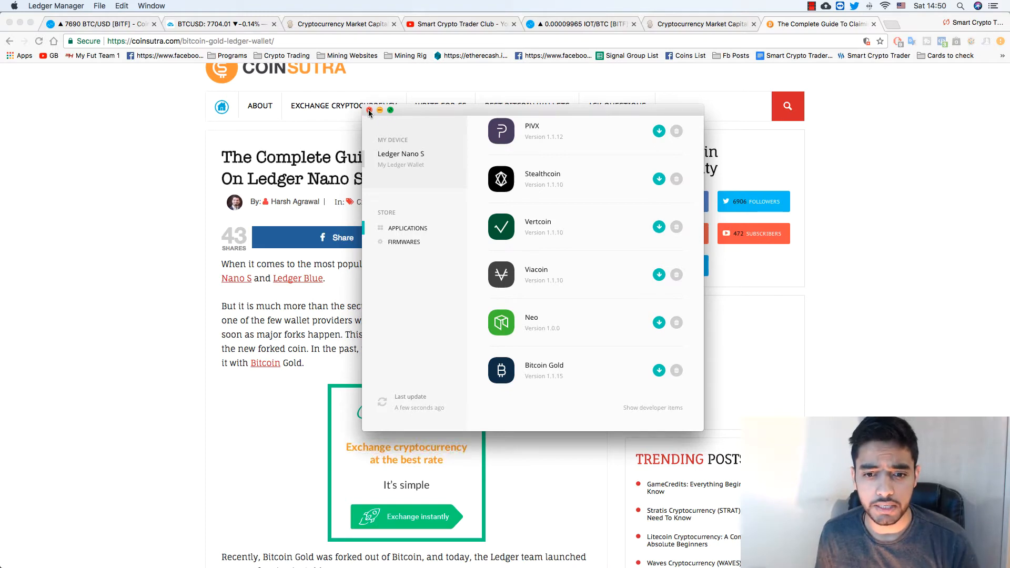
Step: Close Ledger Manager and launch the BTG Split tool offering Legacy or Segwit accounts
{"action": "left_click", "coordinate": [369, 110]}
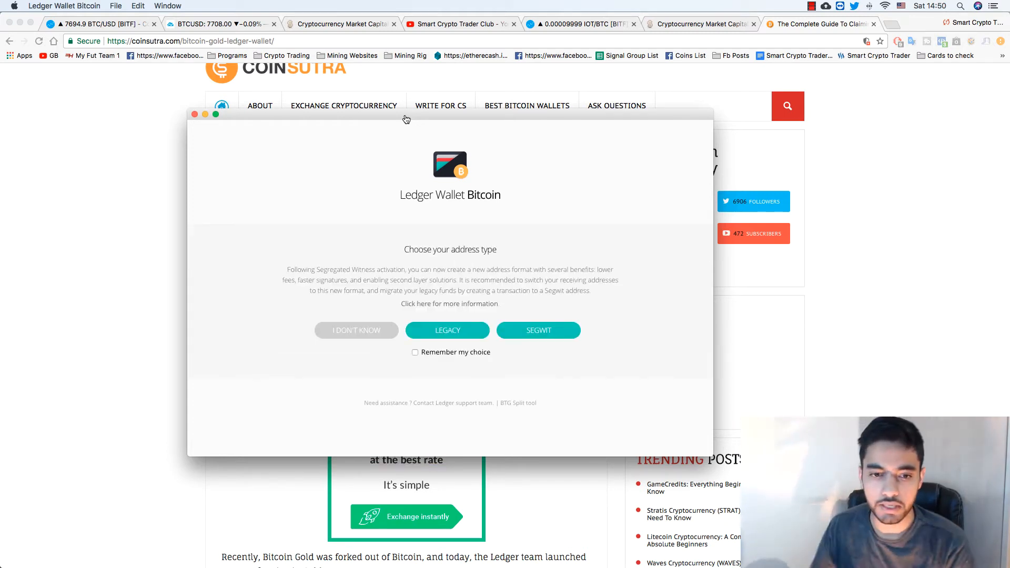
{"action": "mouse_move", "coordinate": [447, 347]}
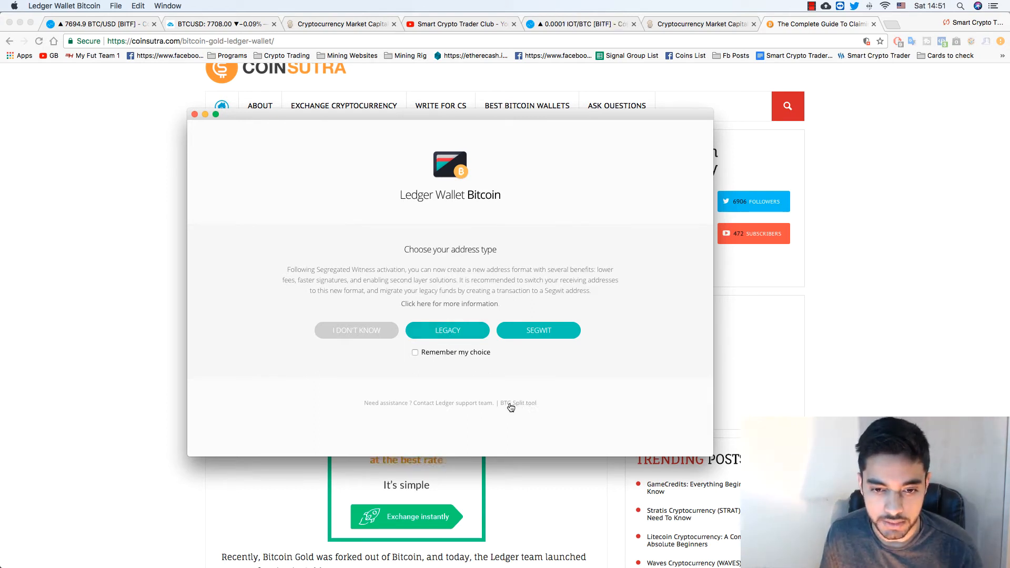
{"action": "mouse_move", "coordinate": [503, 408]}
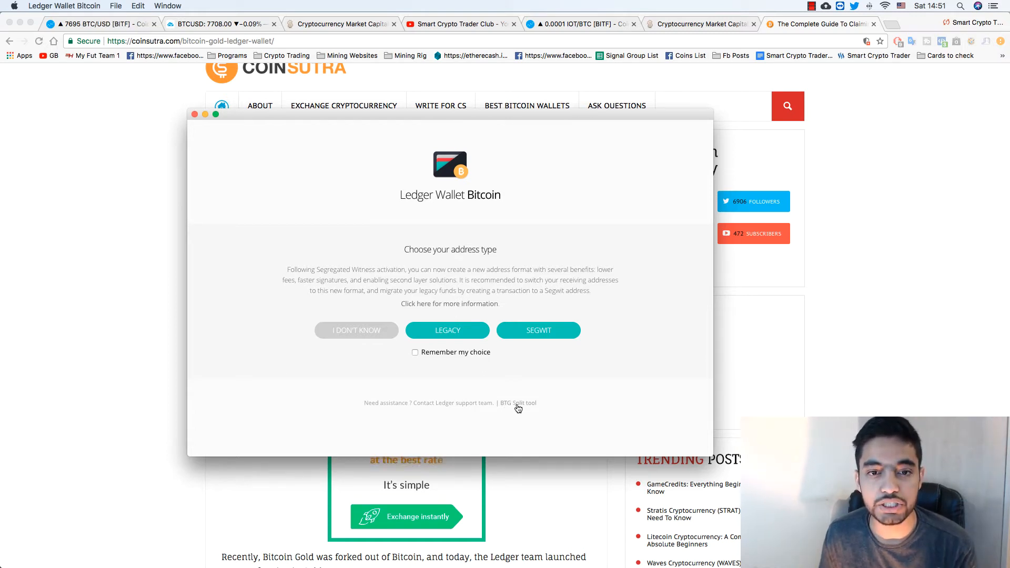
{"action": "left_click", "coordinate": [519, 403]}
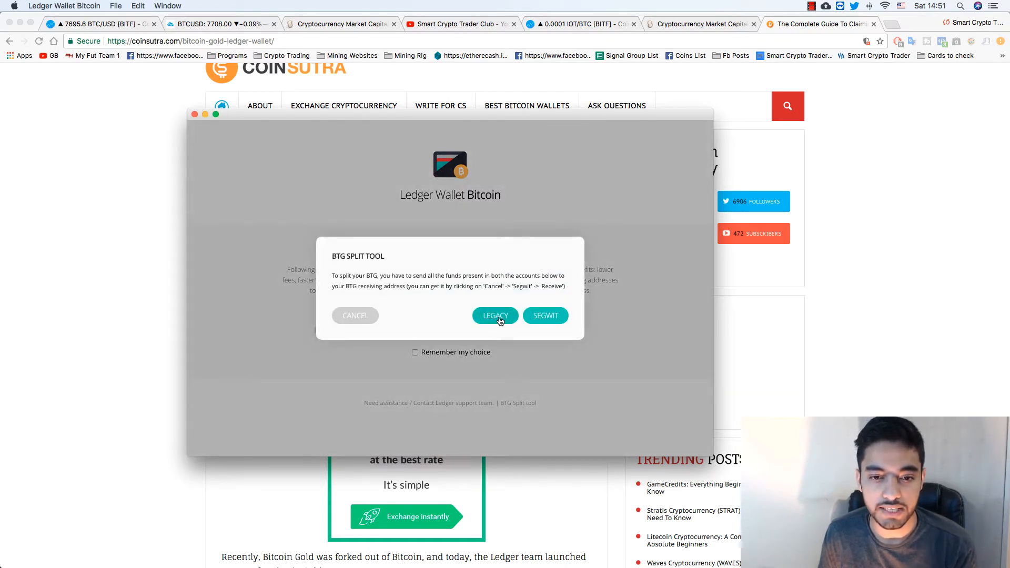
Step: Choose Legacy to show the Bitcoin Gold (Split) account with its ~6.999 BTG balance
{"action": "left_click", "coordinate": [496, 315]}
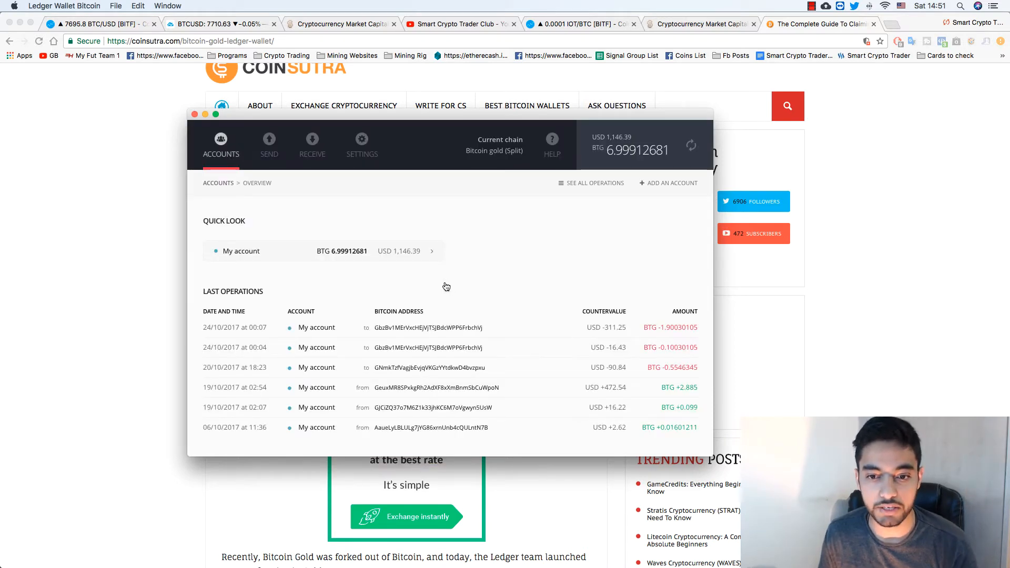
{"action": "mouse_move", "coordinate": [480, 287]}
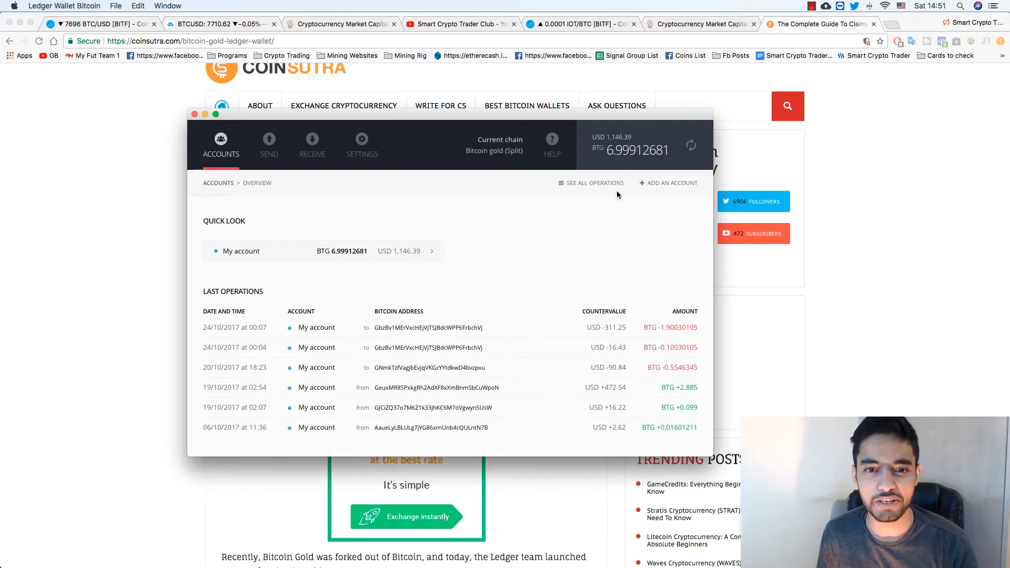
{"action": "mouse_move", "coordinate": [614, 134]}
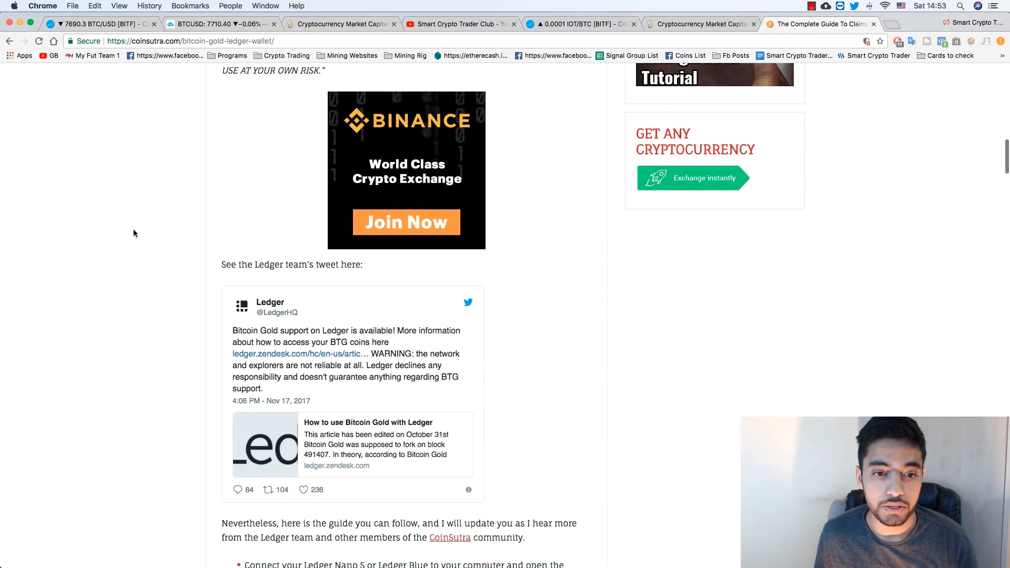
Step: Scroll through the CoinSutra Bitcoin Gold claiming guide and back up to its title
{"action": "scroll", "scroll_direction": "down", "scroll_amount": 3}
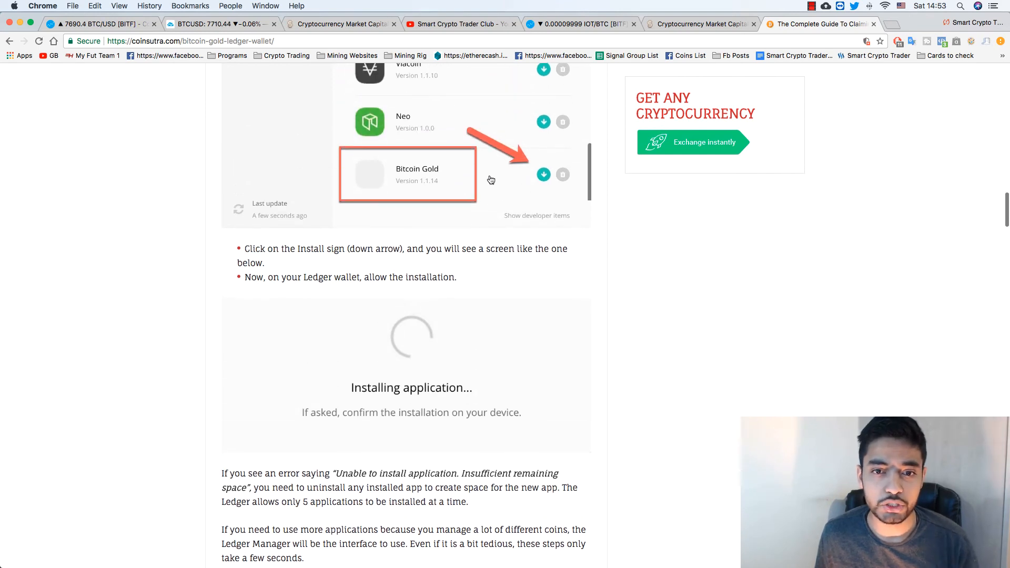
{"action": "scroll", "scroll_direction": "down", "scroll_amount": 3}
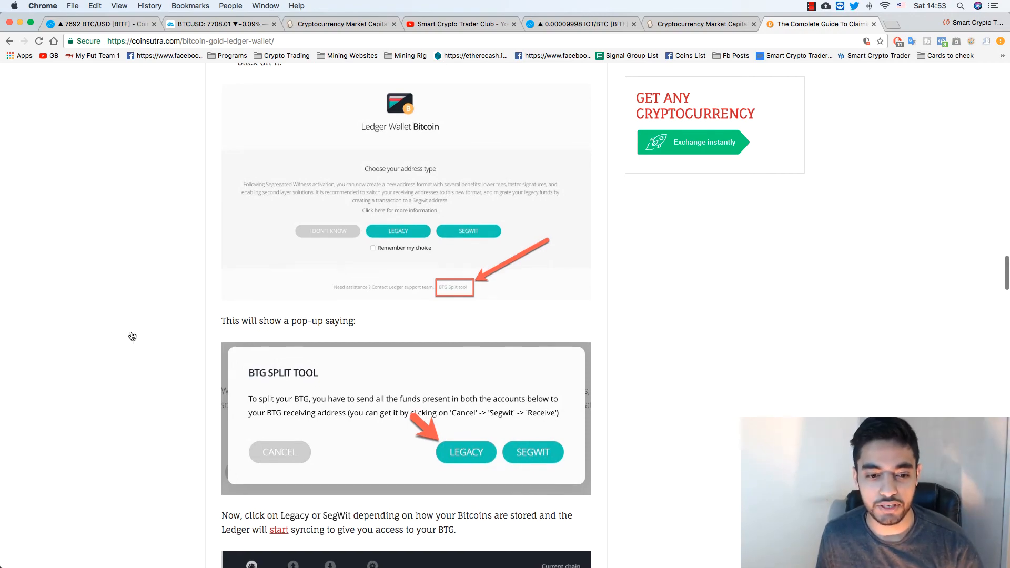
{"action": "scroll", "scroll_direction": "down", "scroll_amount": 3}
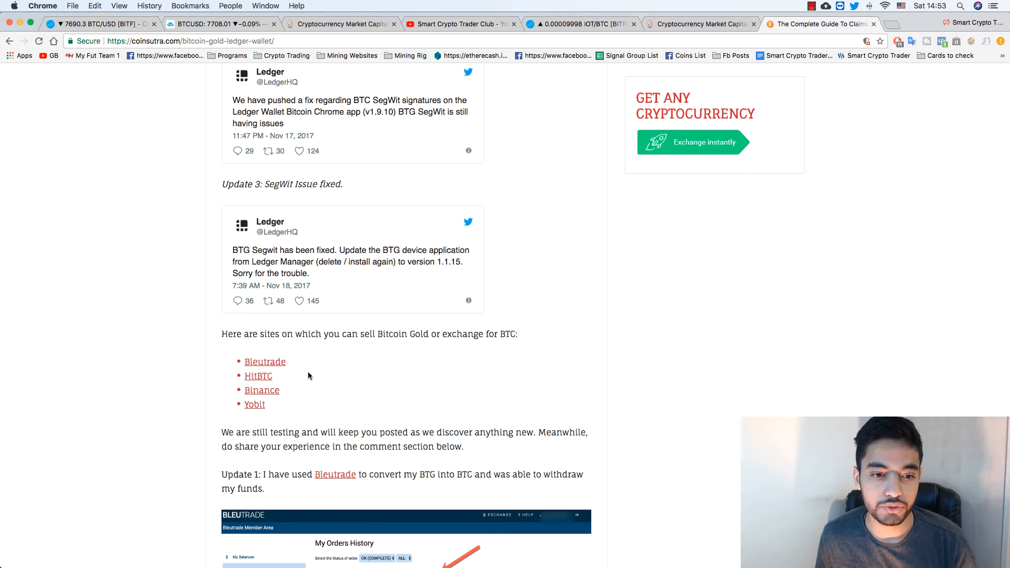
{"action": "mouse_move", "coordinate": [257, 412]}
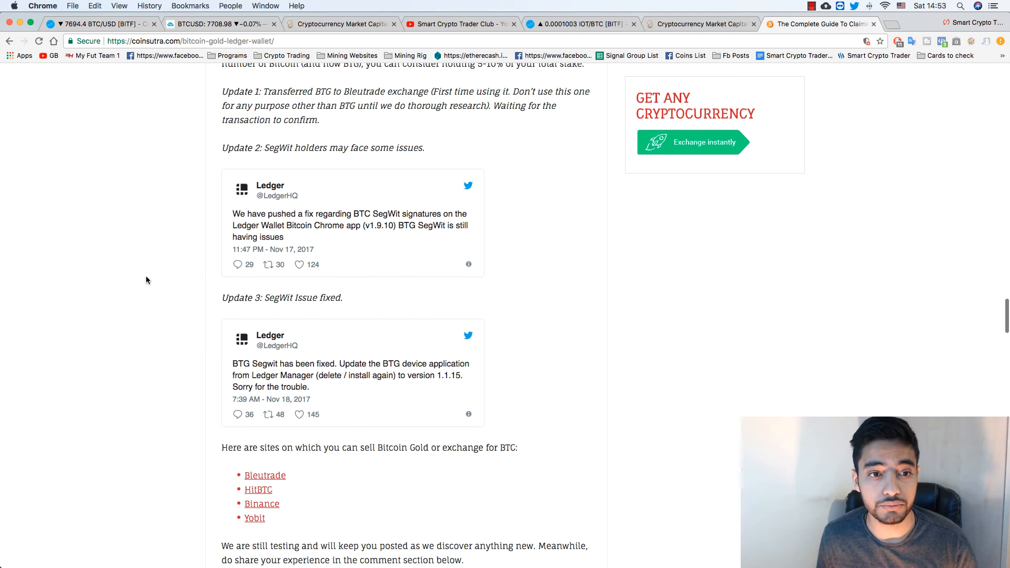
{"action": "mouse_move", "coordinate": [319, 144]}
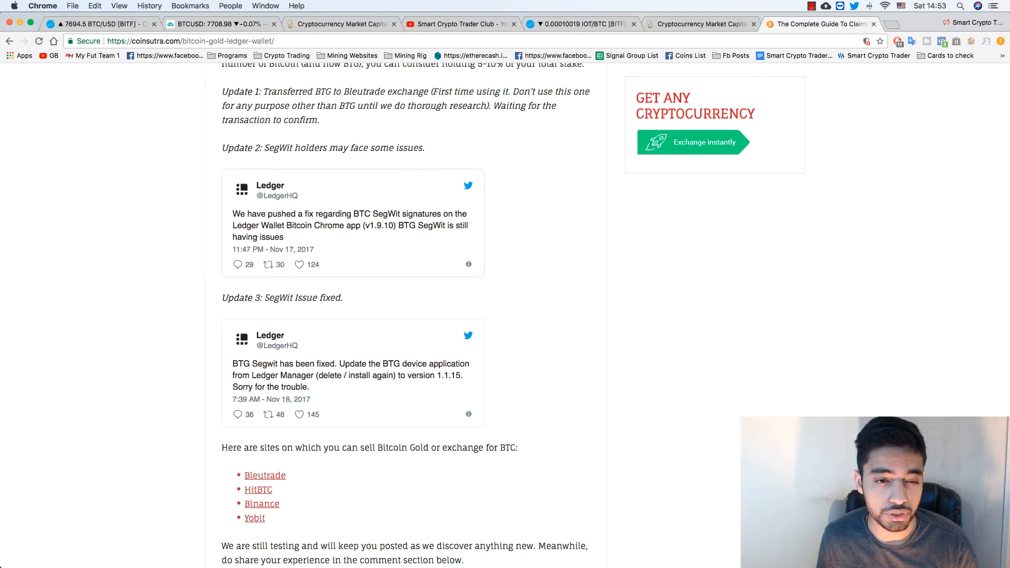
{"action": "mouse_move", "coordinate": [612, 242]}
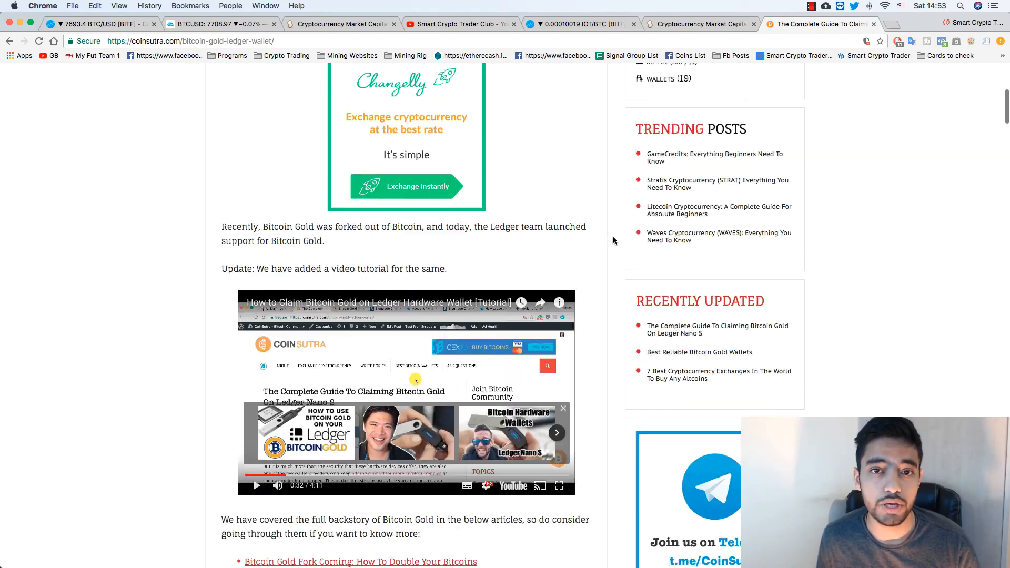
{"action": "scroll", "scroll_direction": "up", "scroll_amount": 3}
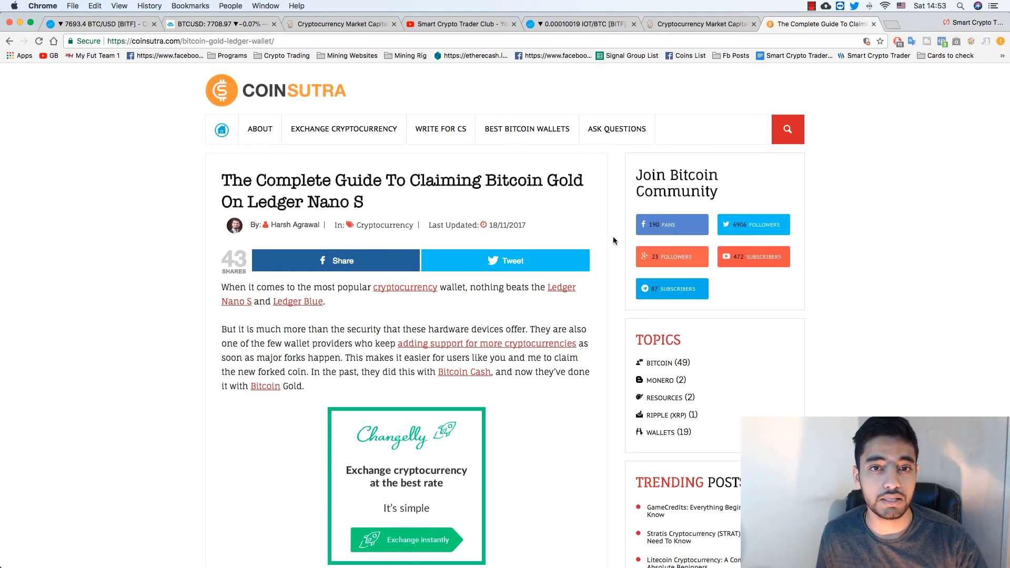